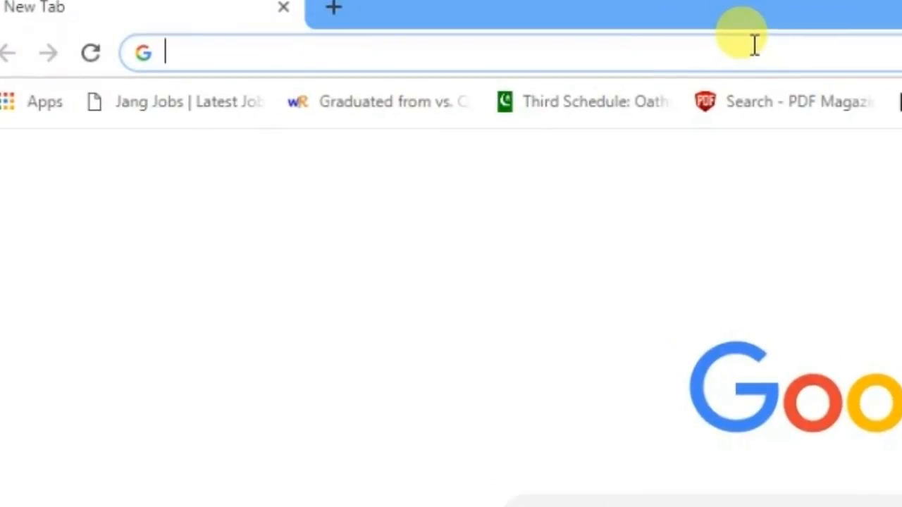
Go to gmail.com and sign in with the account password to reach the inbox.
{"action": "type", "text": "https://gmail.com"}
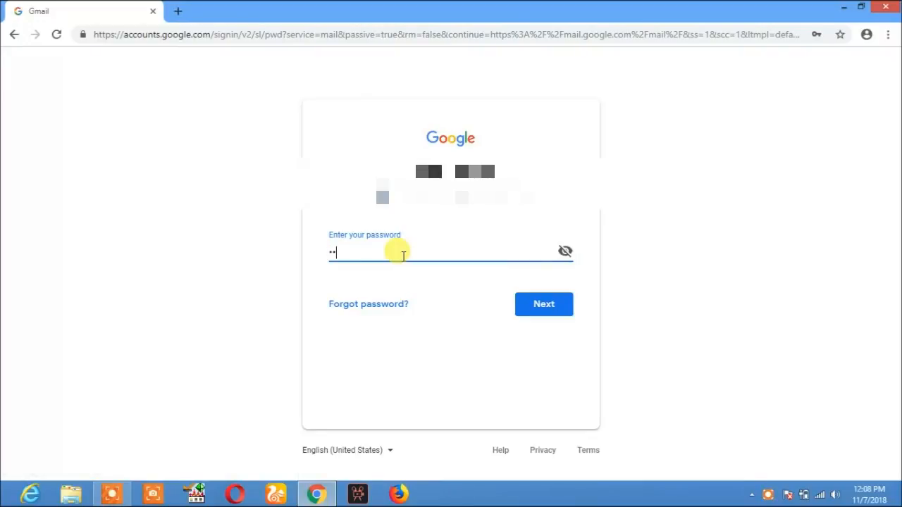
{"action": "type", "text": "password"}
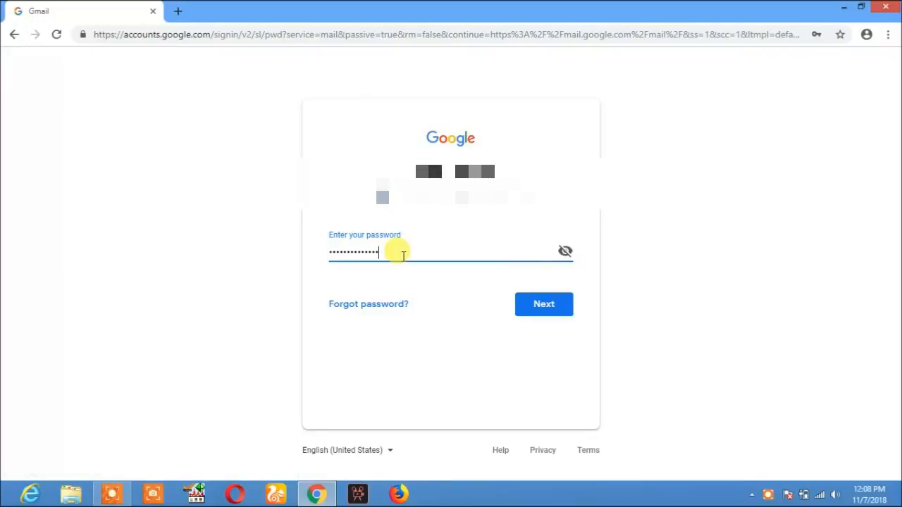
{"action": "left_click", "coordinate": [544, 304]}
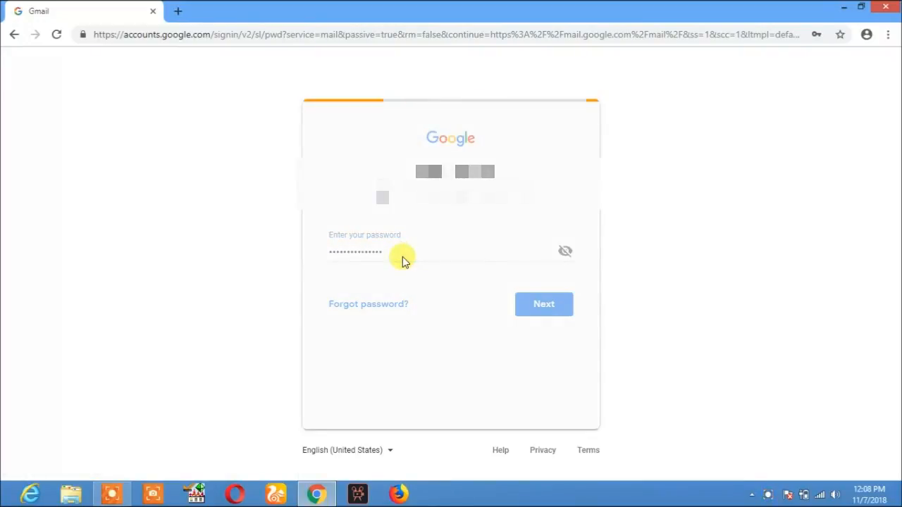
{"action": "left_click", "coordinate": [543, 304]}
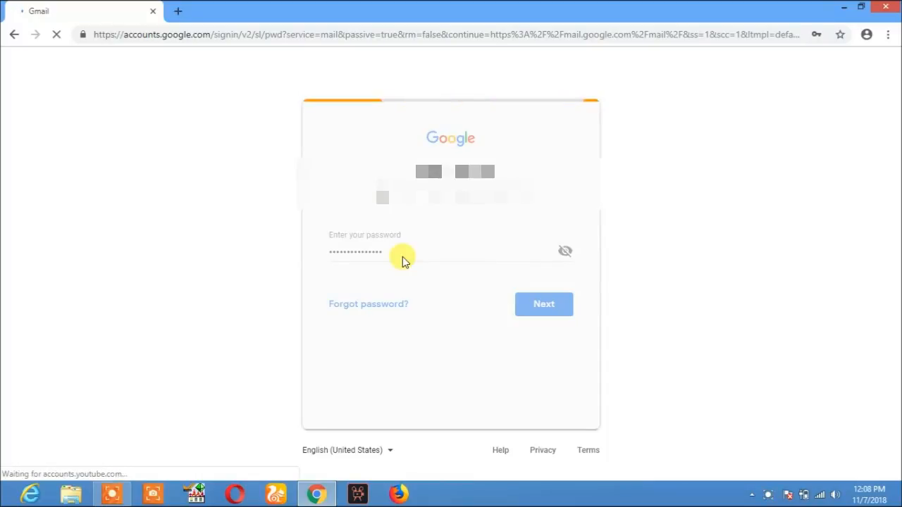
{"action": "left_click", "coordinate": [543, 304]}
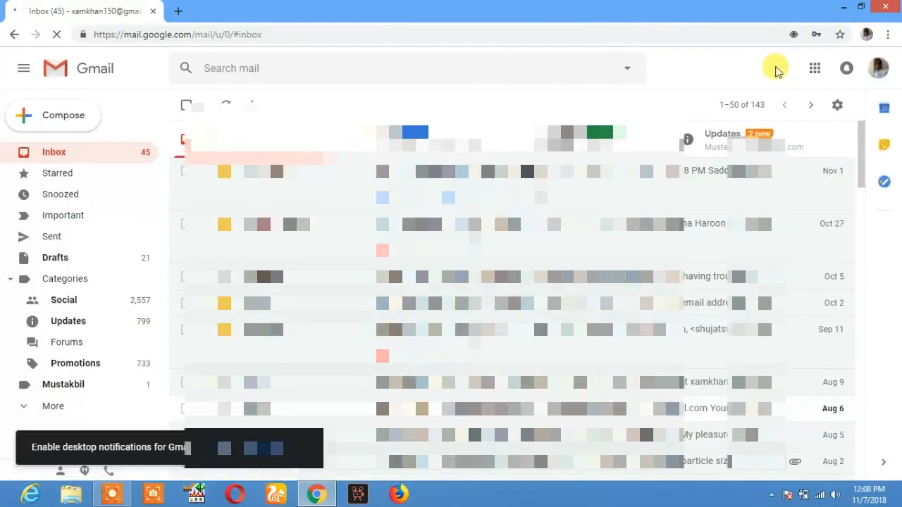
Launch Google Contacts from the Google apps grid.
{"action": "left_click", "coordinate": [815, 68]}
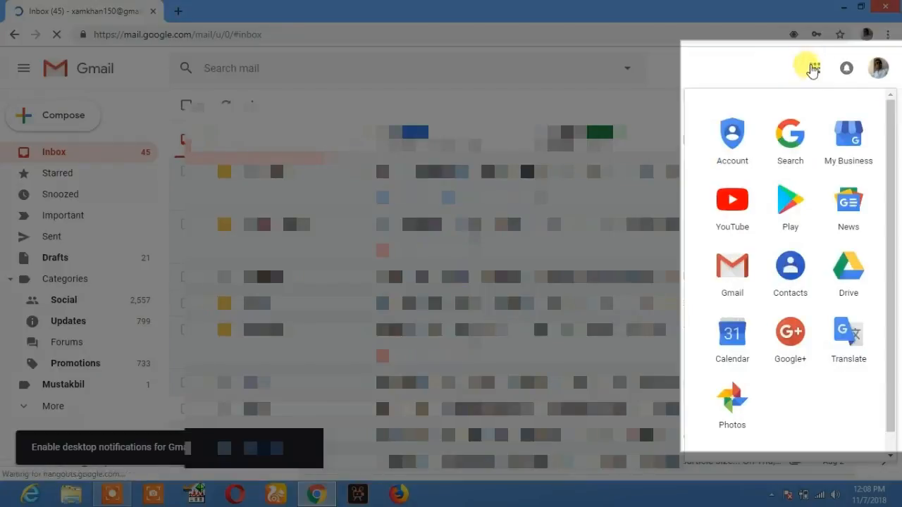
{"action": "left_click", "coordinate": [790, 271]}
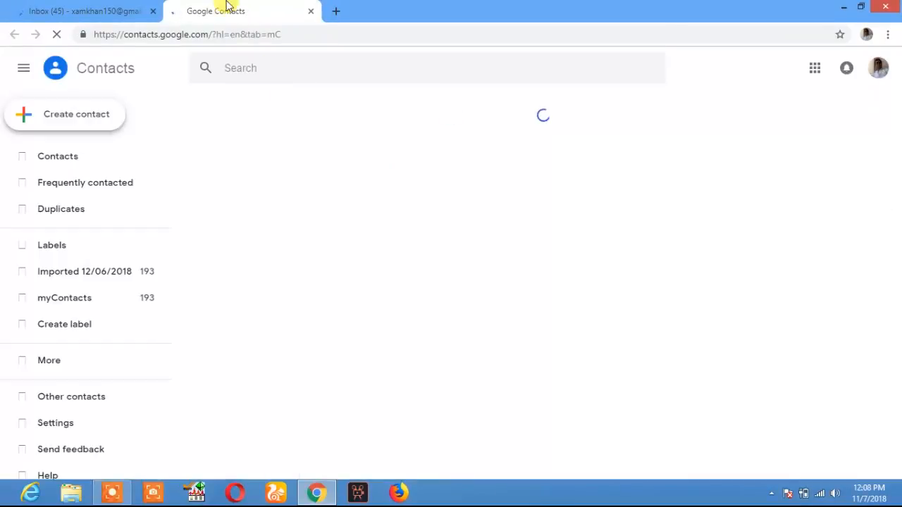
Open the side menu and scroll through the 189-contact list and back to the top.
{"action": "left_click", "coordinate": [58, 155]}
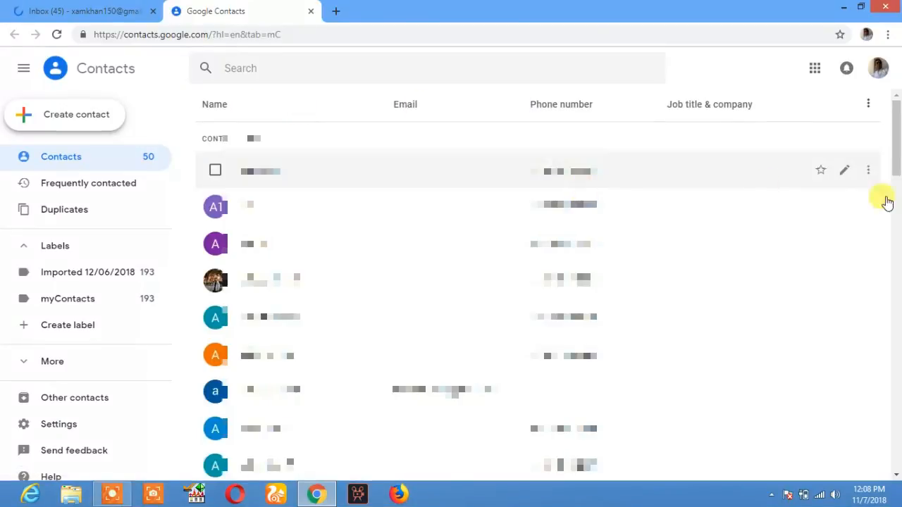
{"action": "scroll", "scroll_direction": "down", "scroll_amount": 3}
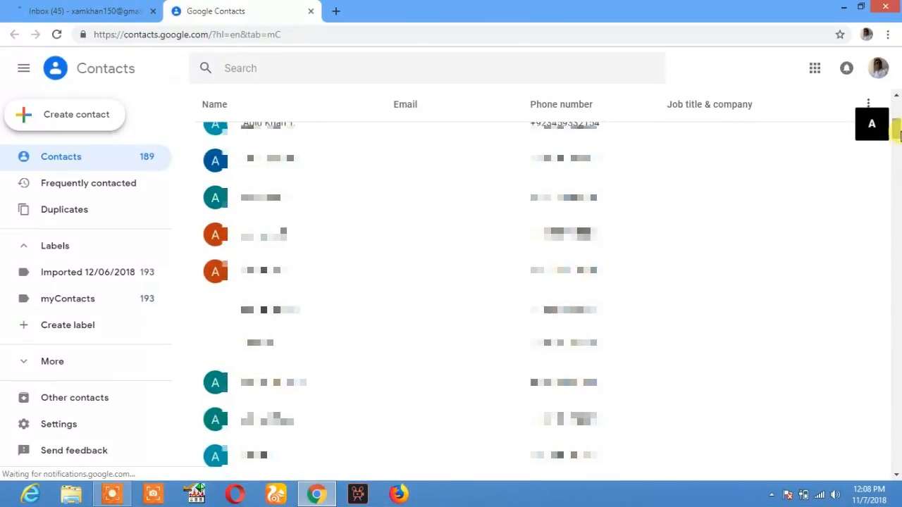
{"action": "scroll", "scroll_direction": "up", "scroll_amount": 3}
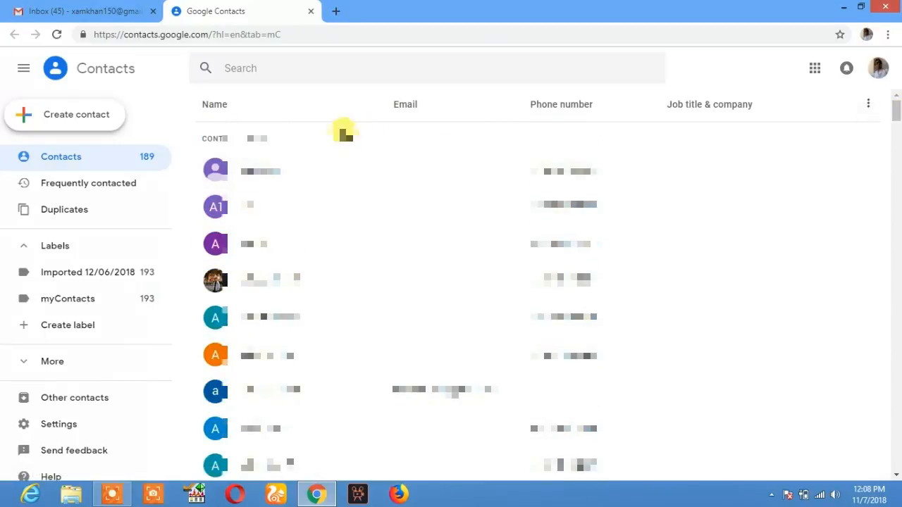
{"action": "mouse_move", "coordinate": [142, 137]}
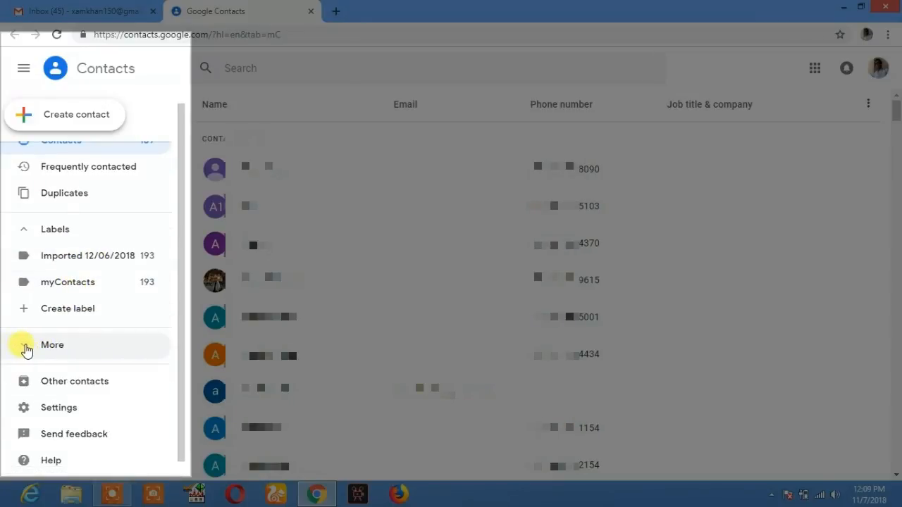
Print all 189 contacts from the sidebar's More menu to reach the print preview.
{"action": "left_click", "coordinate": [52, 344]}
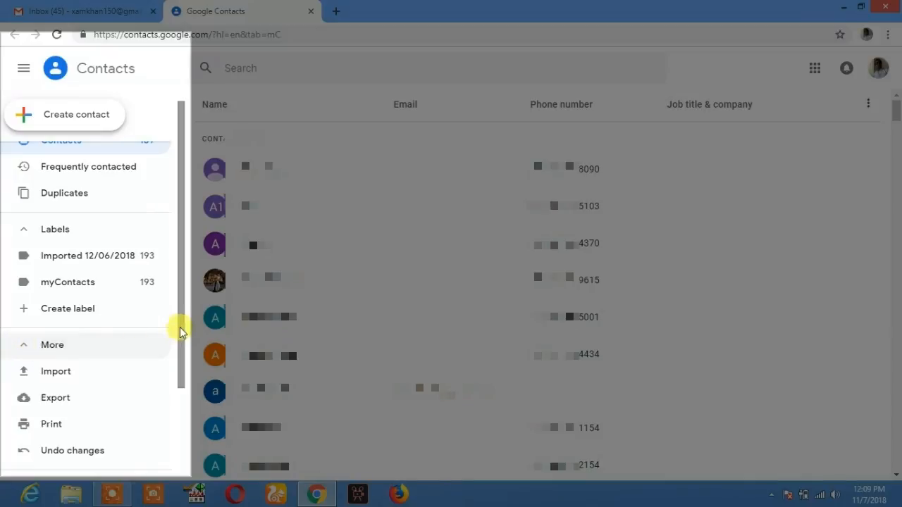
{"action": "scroll", "scroll_direction": "down", "scroll_amount": 3}
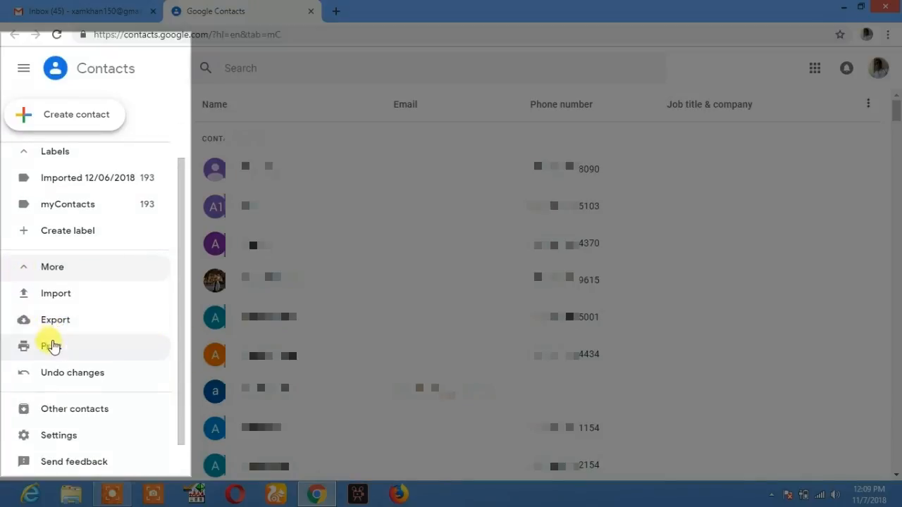
{"action": "mouse_move", "coordinate": [79, 346]}
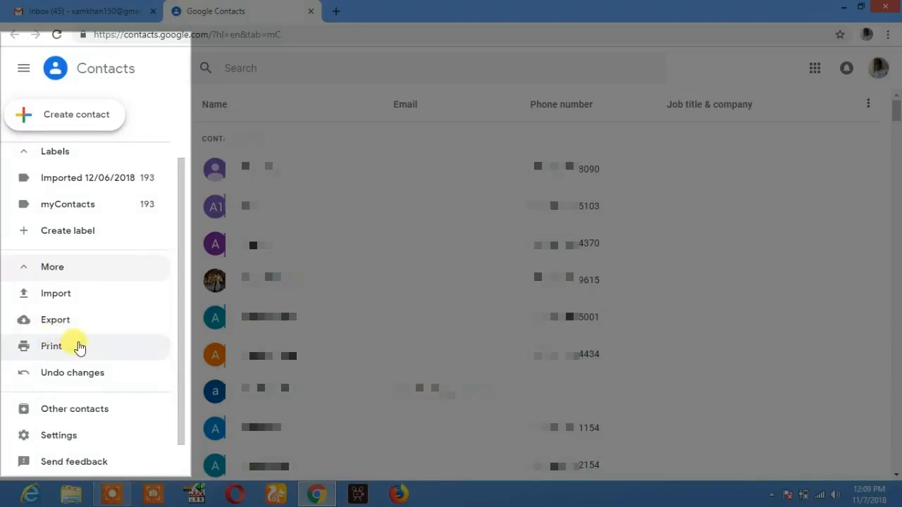
{"action": "mouse_move", "coordinate": [219, 296]}
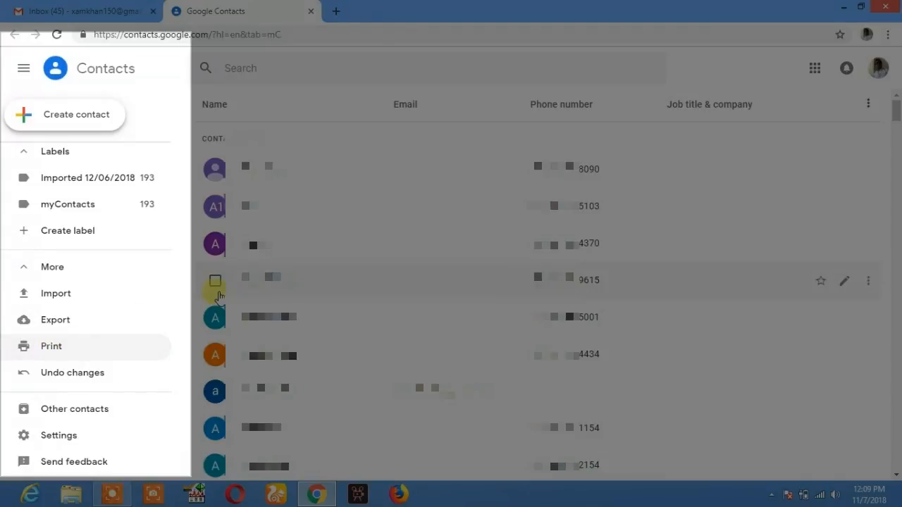
{"action": "left_click", "coordinate": [51, 346]}
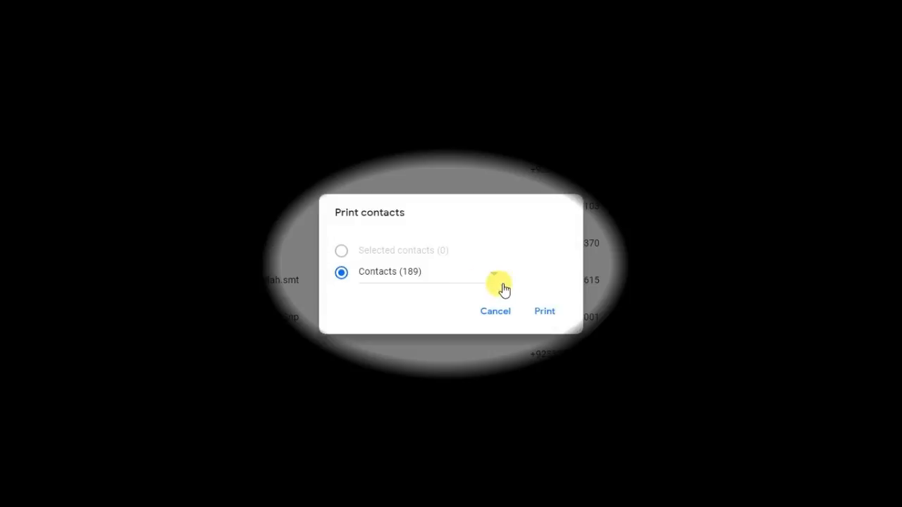
{"action": "left_click", "coordinate": [544, 310]}
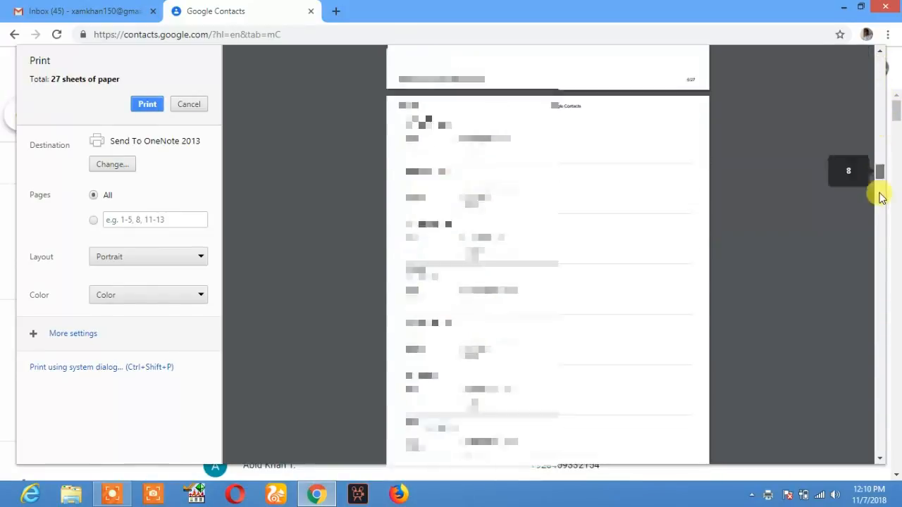
Print the contacts to Foxit Reader PDF Printer as Google Contacts.pdf and review it.
{"action": "left_click", "coordinate": [111, 164]}
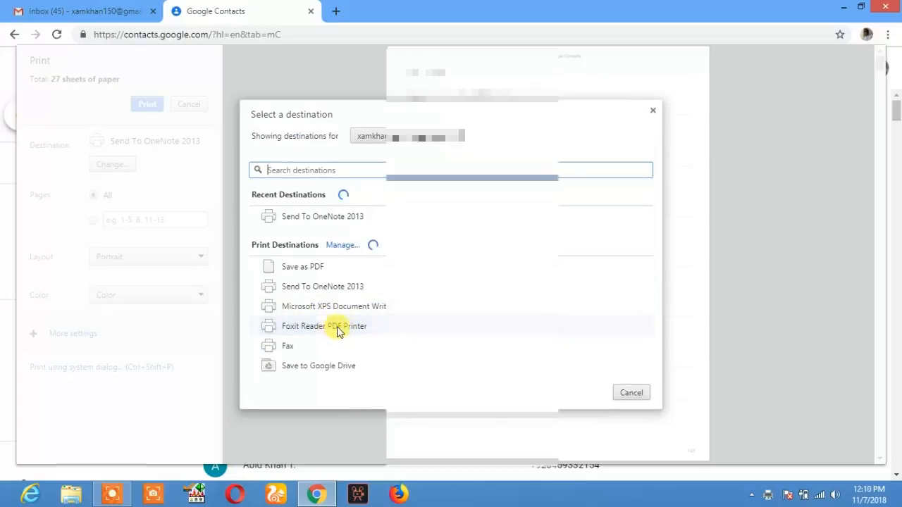
{"action": "left_click", "coordinate": [325, 325]}
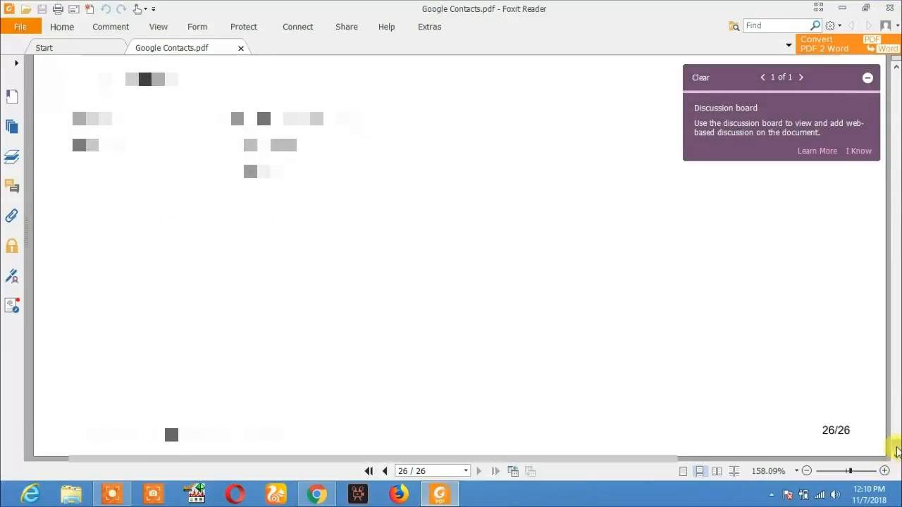
{"action": "scroll", "scroll_direction": "up", "scroll_amount": 3}
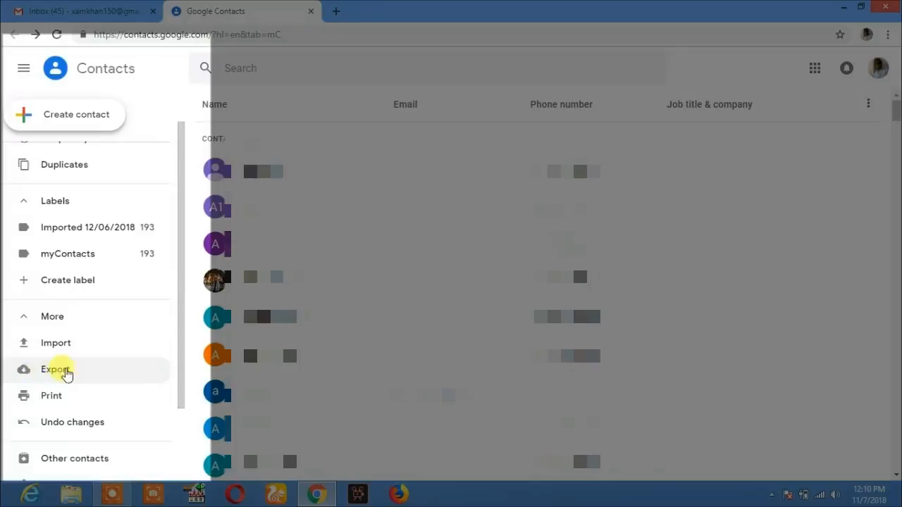
Export Contacts (189) in Google CSV format and open the downloaded google.csv.
{"action": "left_click", "coordinate": [55, 369]}
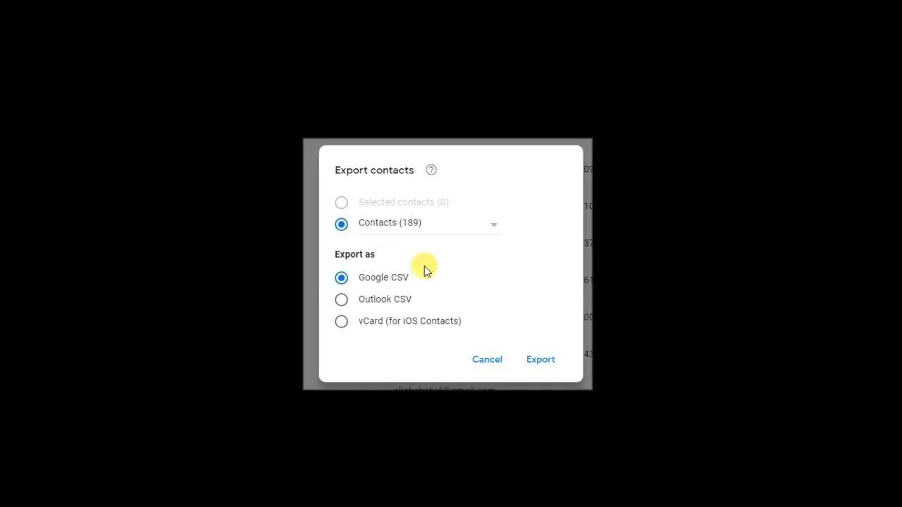
{"action": "mouse_move", "coordinate": [432, 310]}
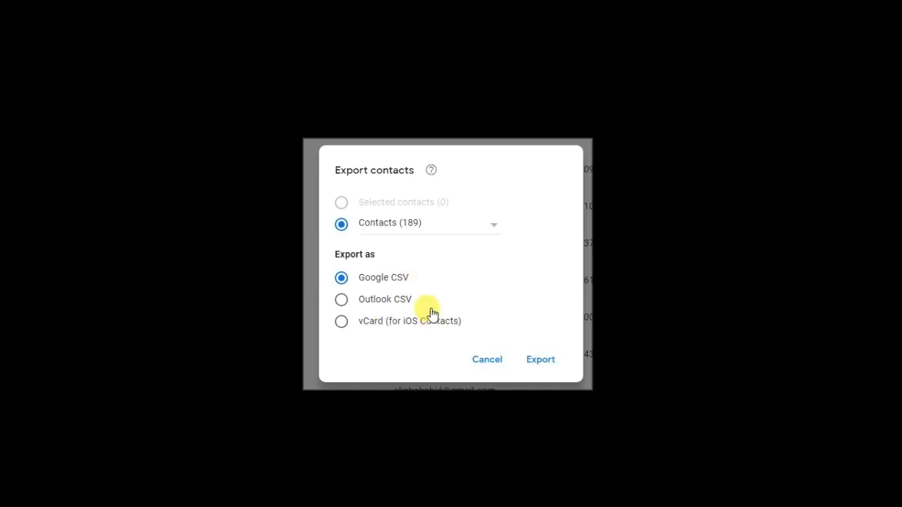
{"action": "mouse_move", "coordinate": [421, 319]}
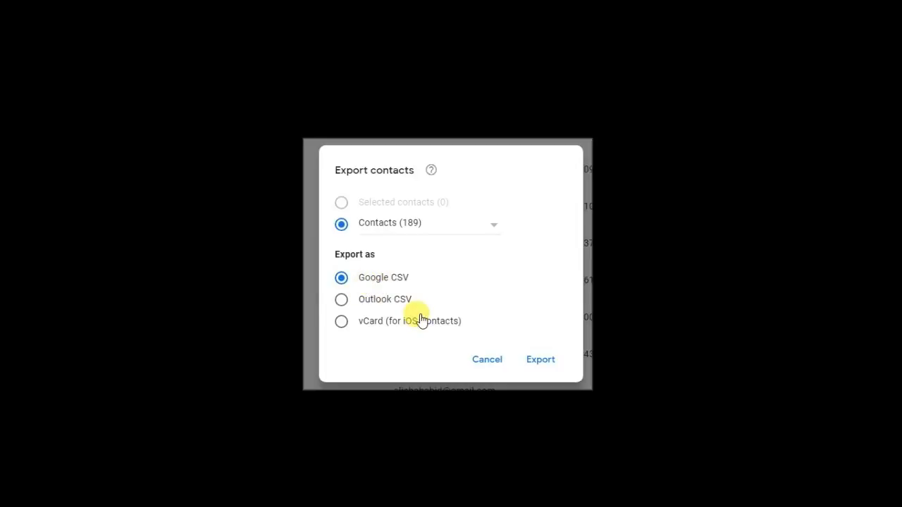
{"action": "mouse_move", "coordinate": [421, 336]}
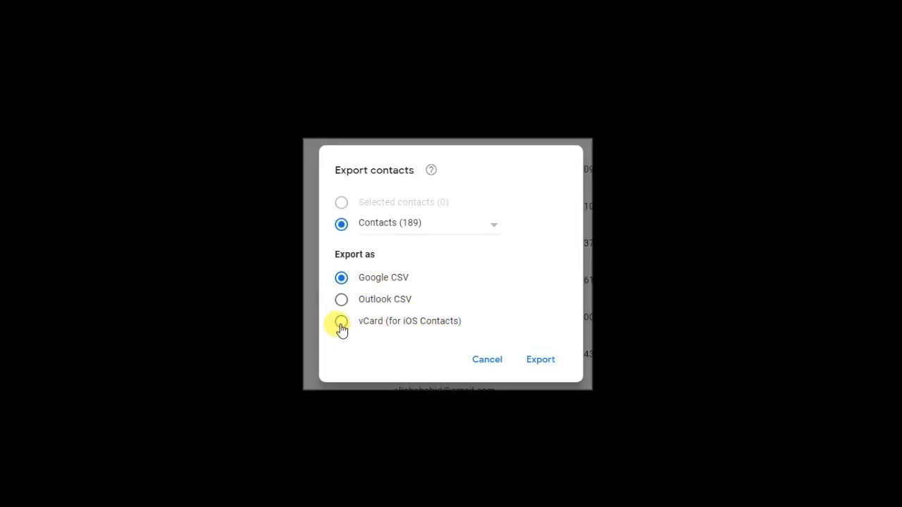
{"action": "mouse_move", "coordinate": [412, 329]}
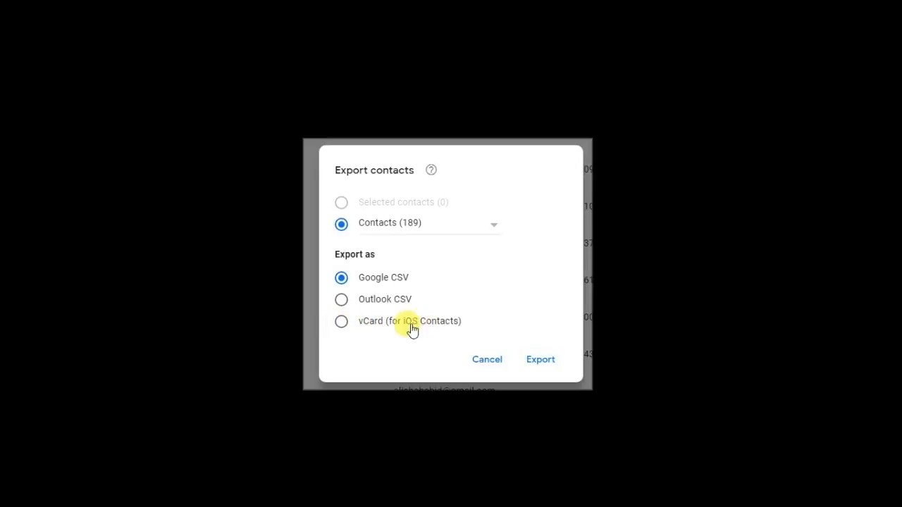
{"action": "mouse_move", "coordinate": [447, 325]}
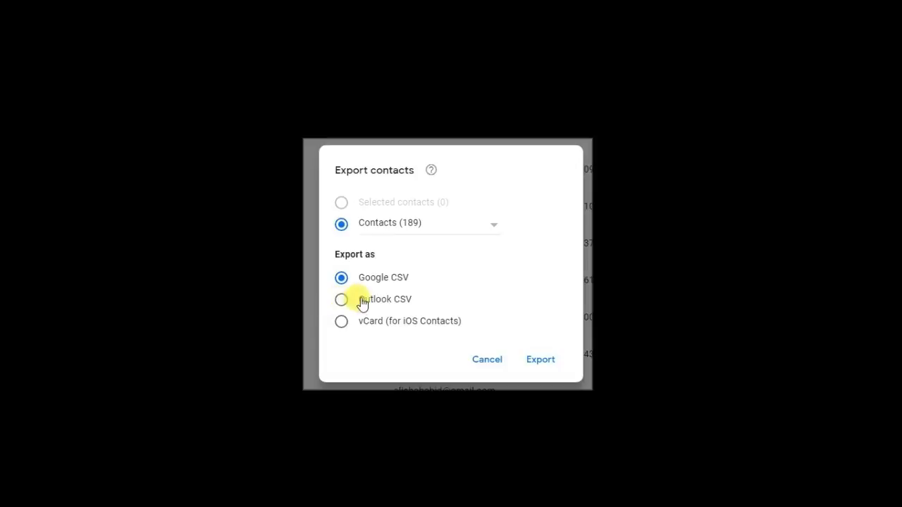
{"action": "mouse_move", "coordinate": [392, 308]}
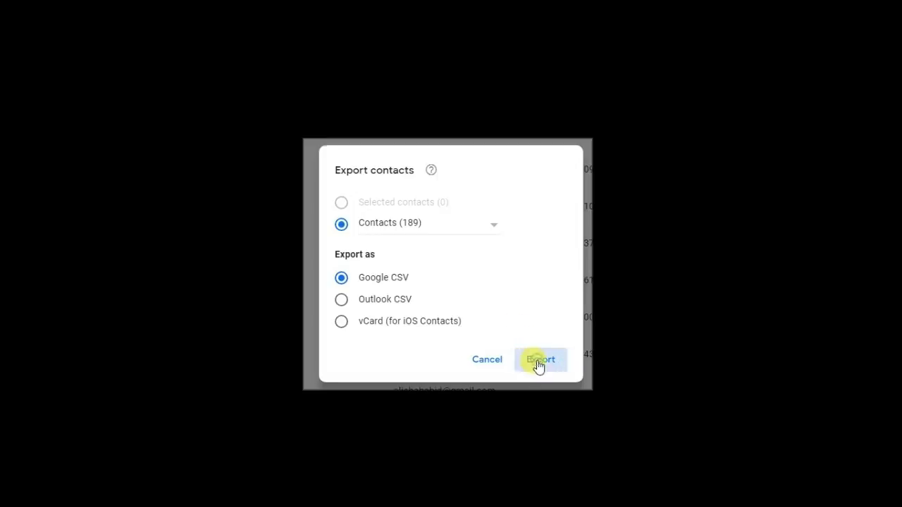
{"action": "left_click", "coordinate": [540, 360]}
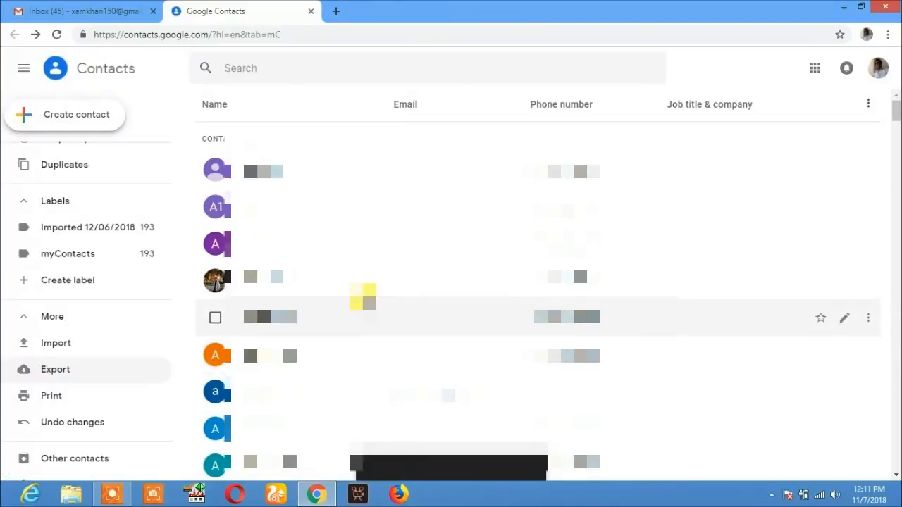
{"action": "left_click", "coordinate": [55, 370]}
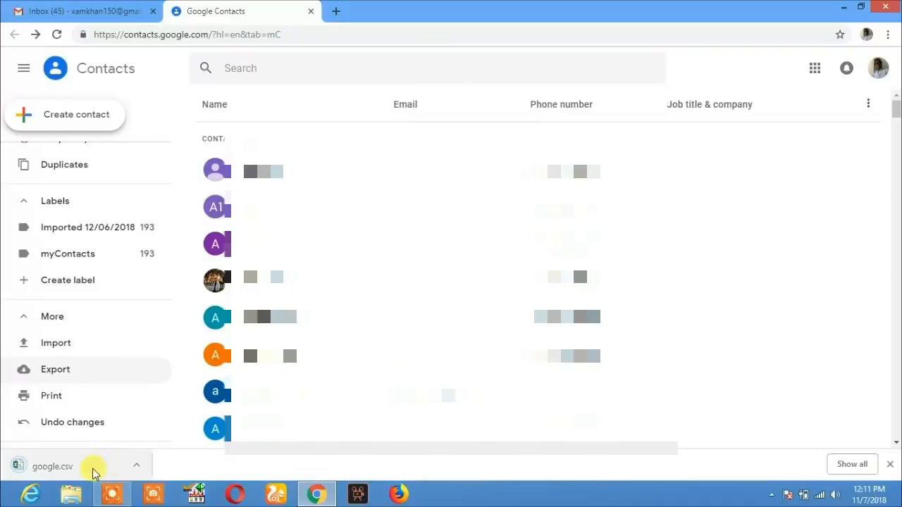
{"action": "left_click", "coordinate": [53, 467]}
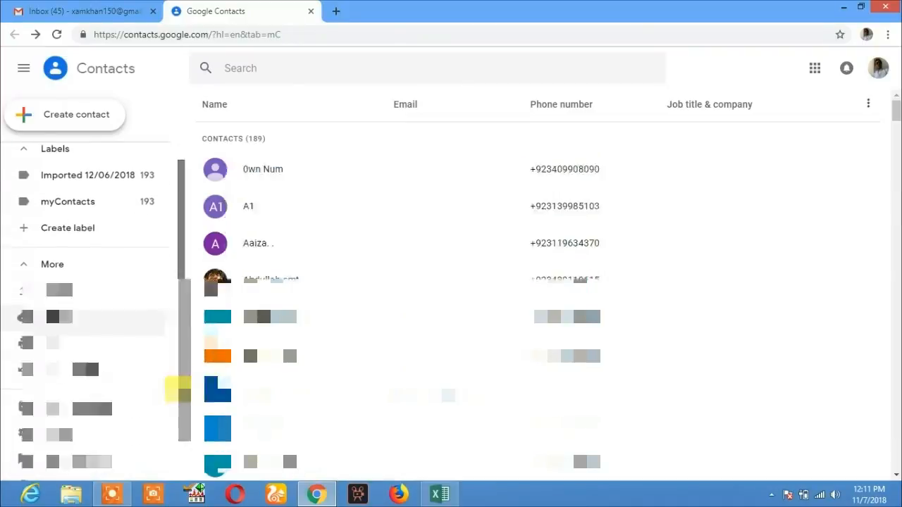
Bring up google.csv in Excel and scroll down the rows and across the columns.
{"action": "left_click", "coordinate": [439, 494]}
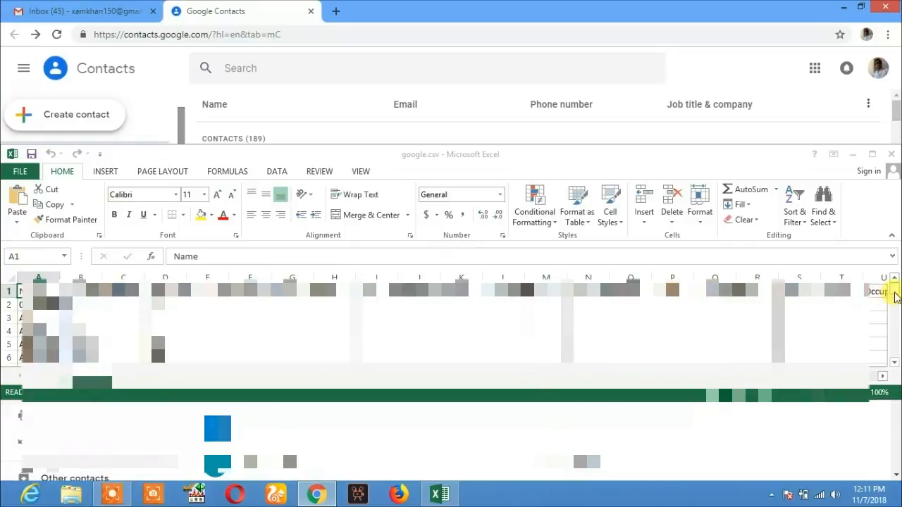
{"action": "scroll", "scroll_direction": "down", "scroll_amount": 3}
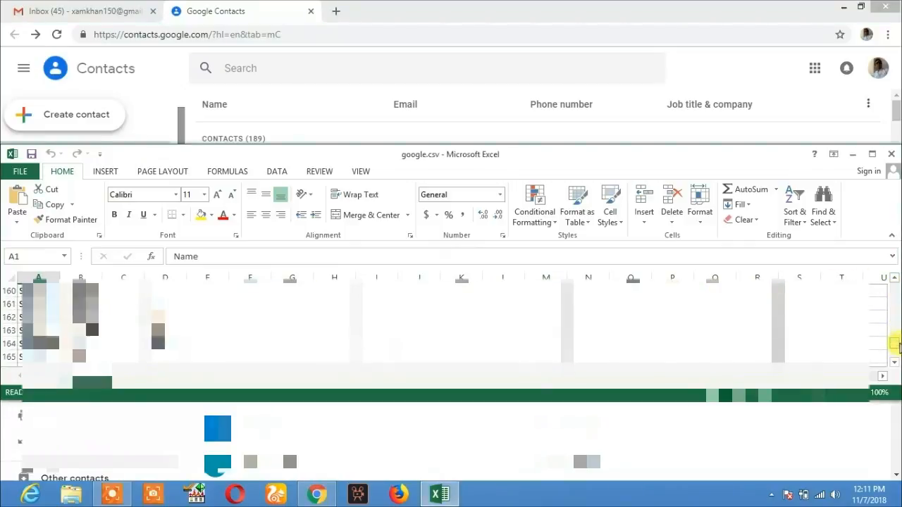
{"action": "scroll", "scroll_direction": "right", "scroll_amount": 3}
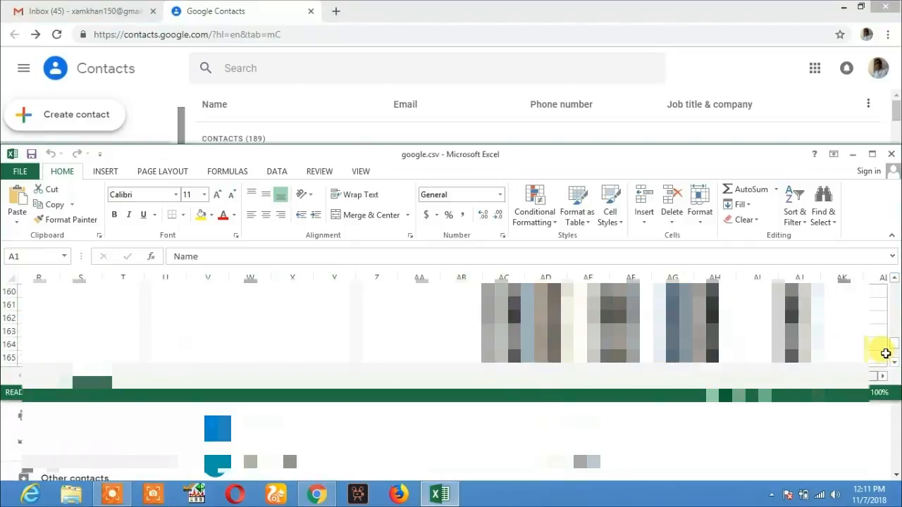